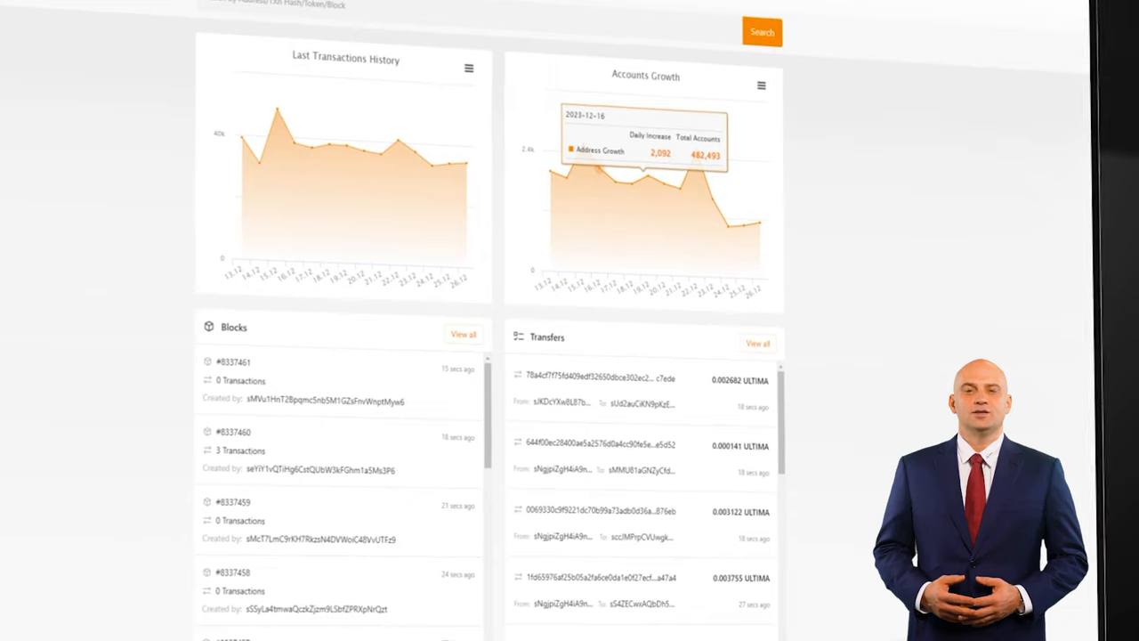
Show the Splitting screen with 2 unity splits, daily reward 51.84 and estimated 0.001607 ULTIMA.
{"action": "scroll", "scroll_direction": "down", "scroll_amount": 3}
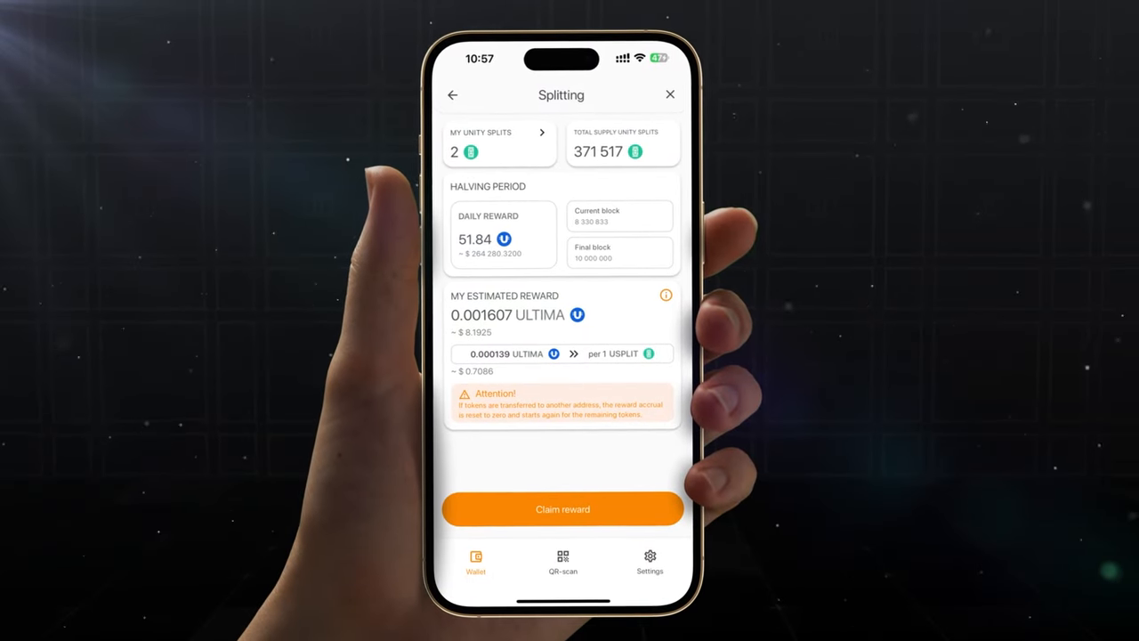
{"action": "left_click", "coordinate": [500, 143]}
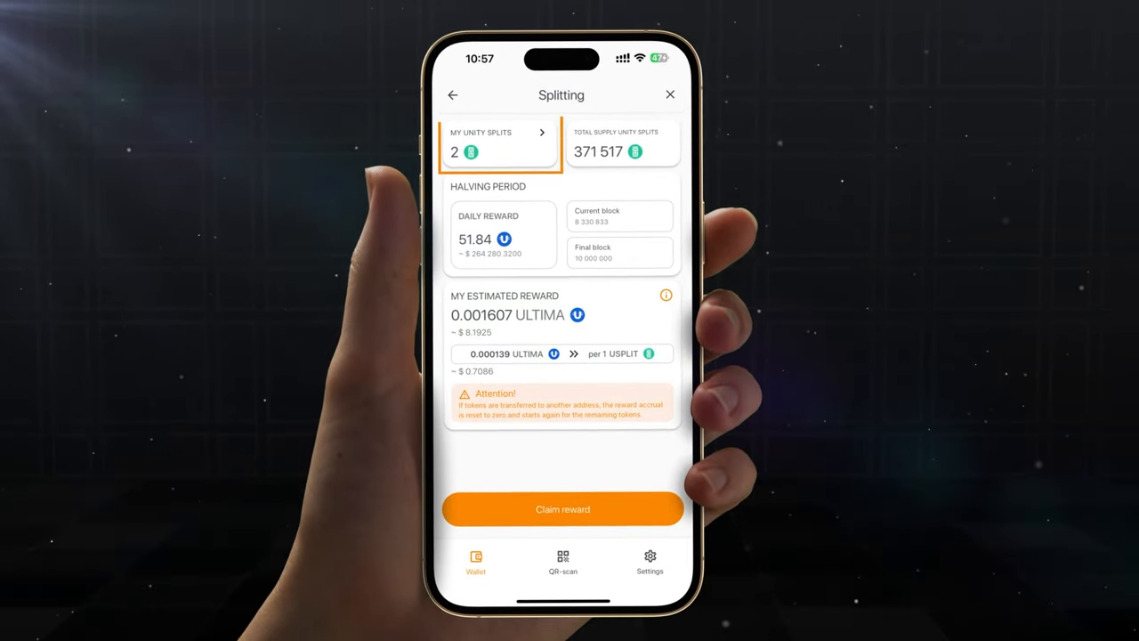